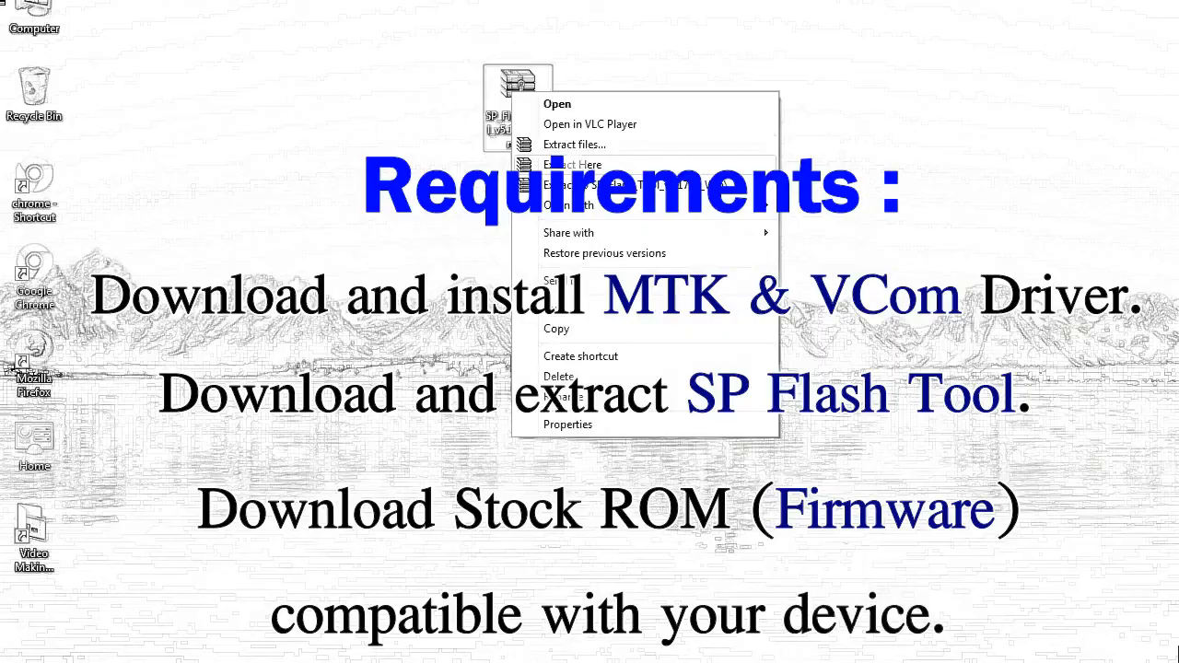
Extract the SP Flash Tool archive to the desktop and open the SP_Flash_Tool_v5.1728_Win folder.
click(575, 145)
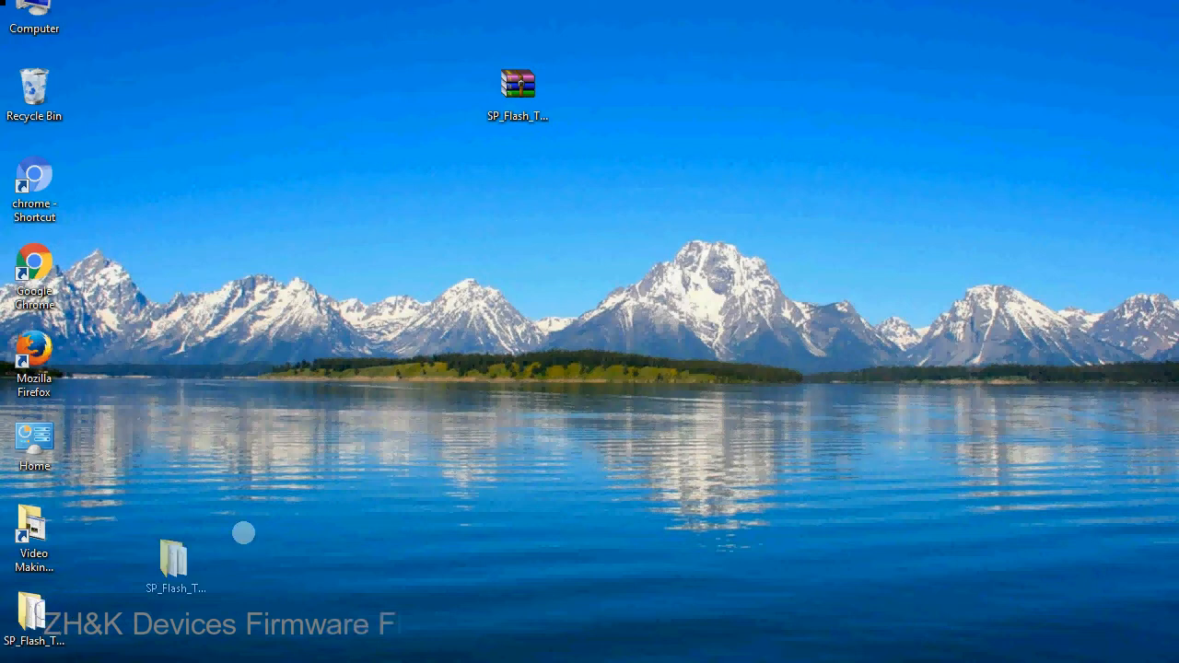
drag(172, 561, 596, 97)
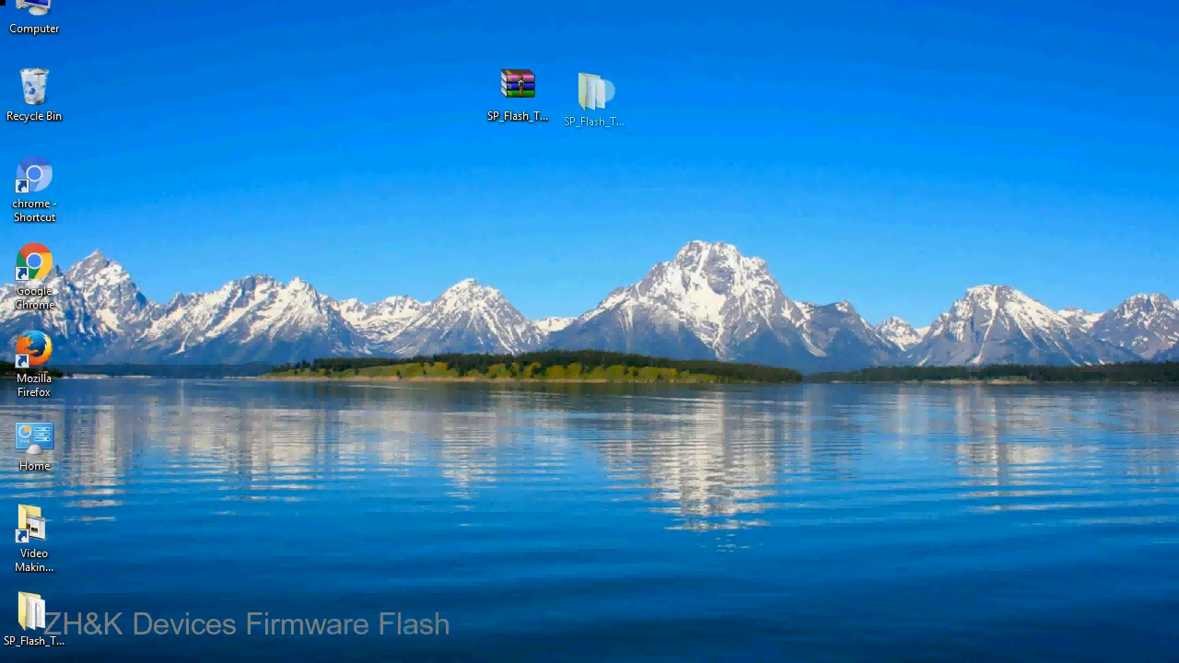
click(594, 92)
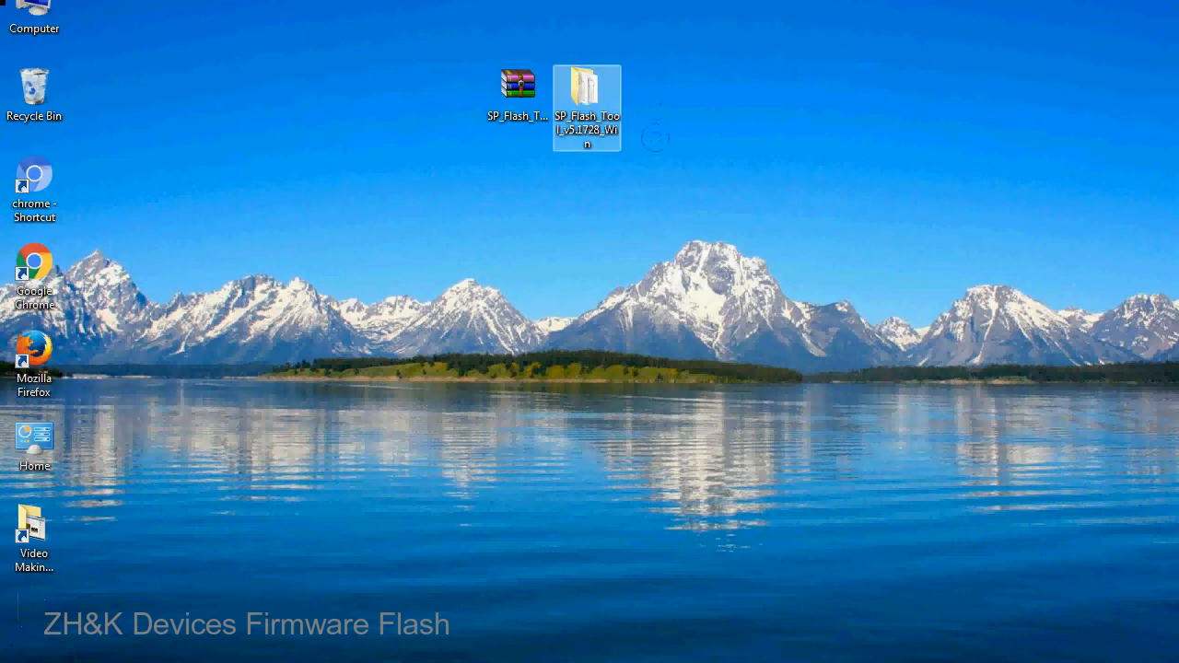
double_click(587, 93)
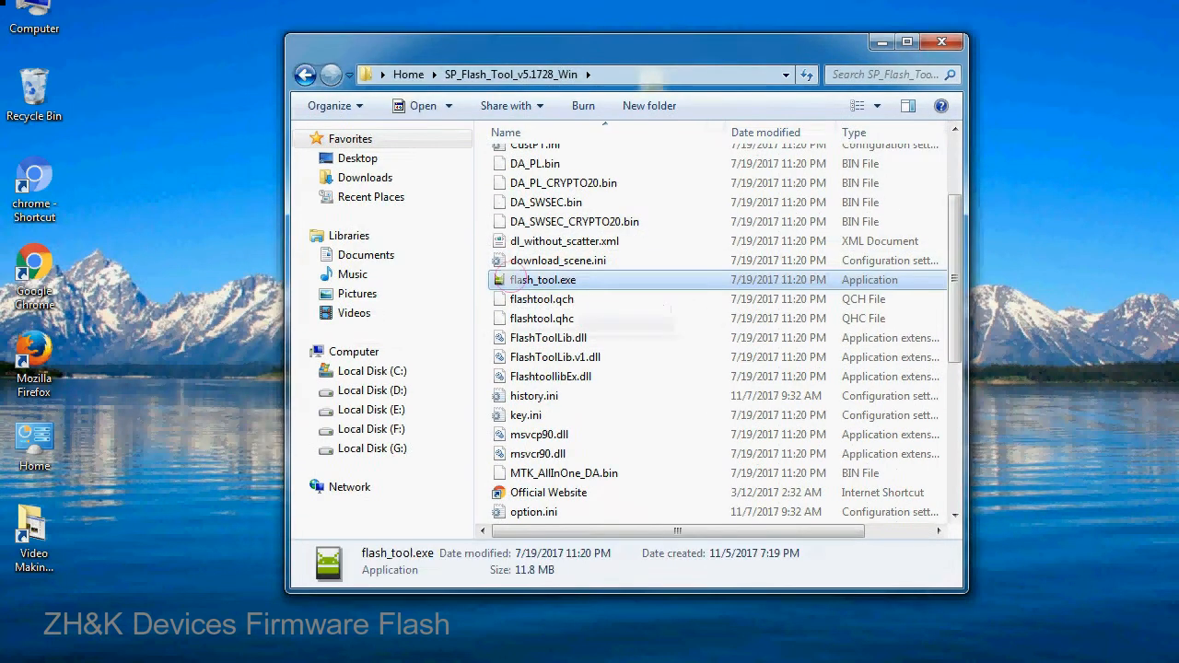
Launch flash_tool.exe from the SP_Flash_Tool_v5.1728_Win folder.
right_click(542, 279)
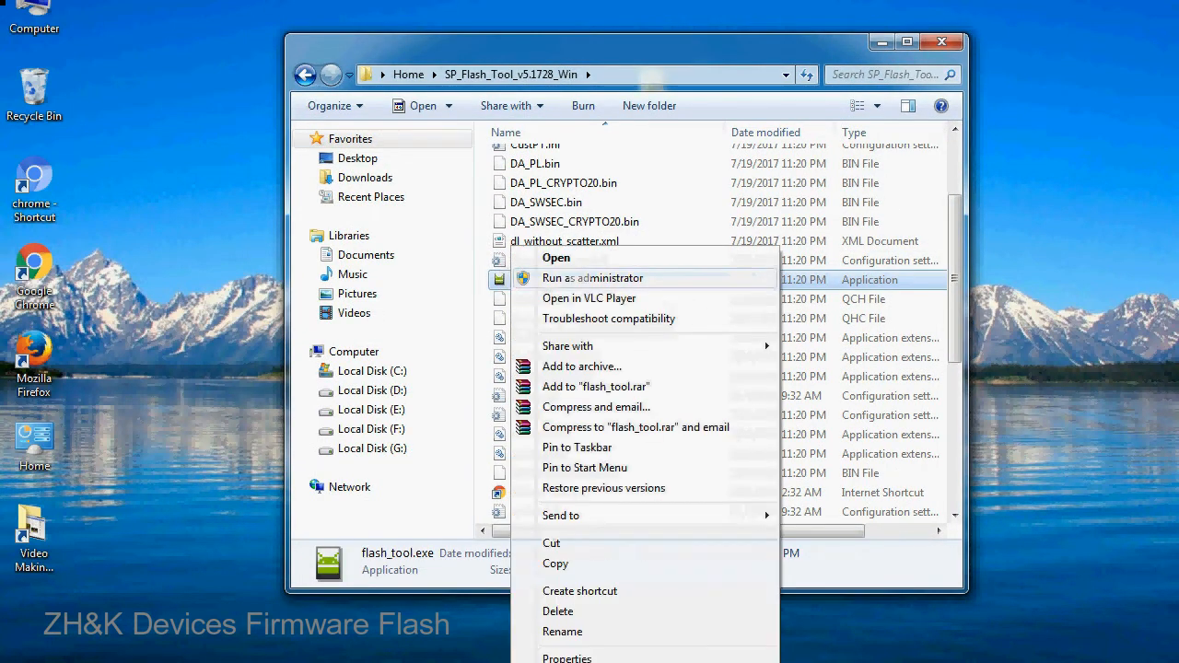
key(Escape)
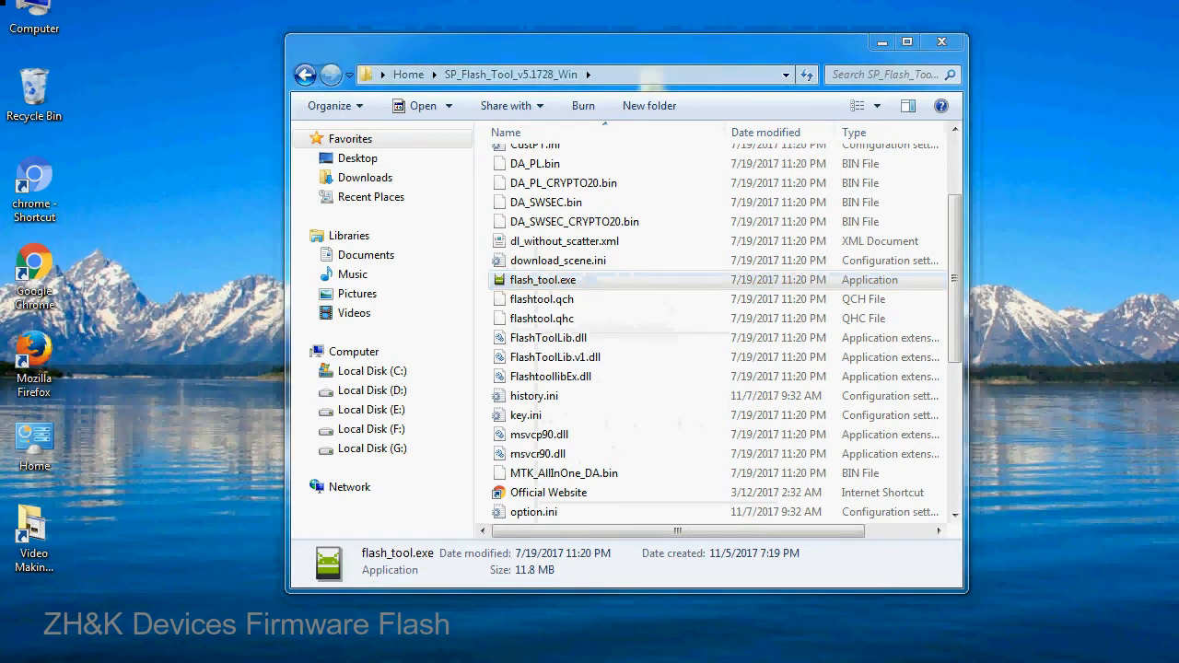
double_click(542, 279)
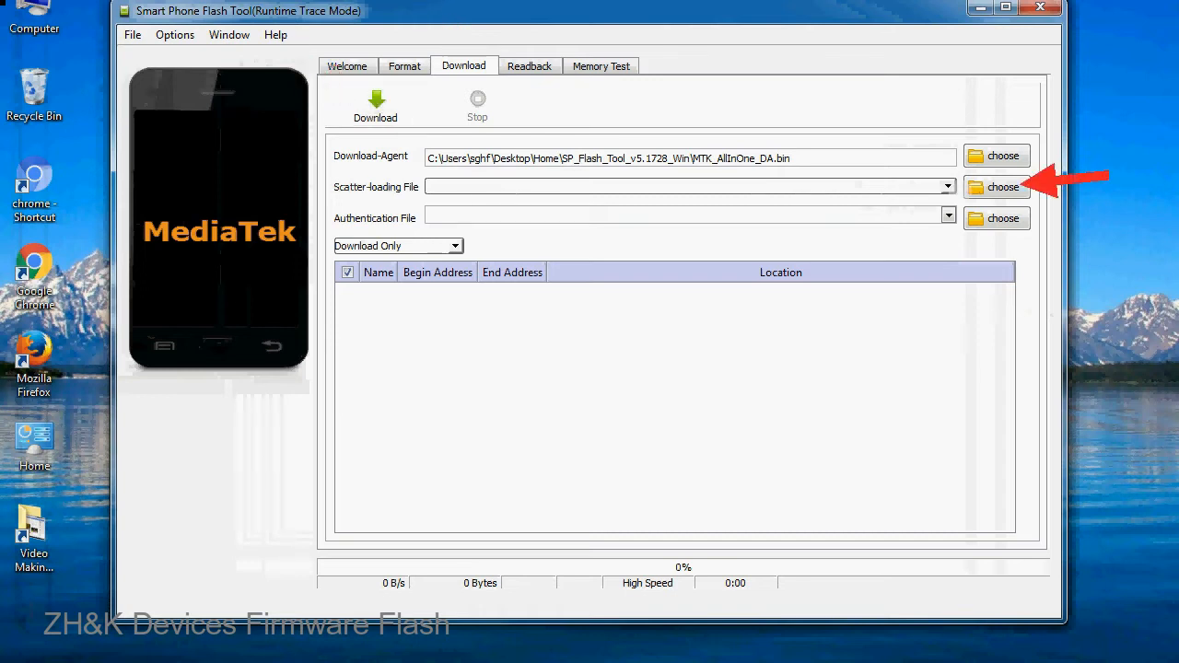
Browse for the scatter-loading file from the Download tab.
click(1002, 186)
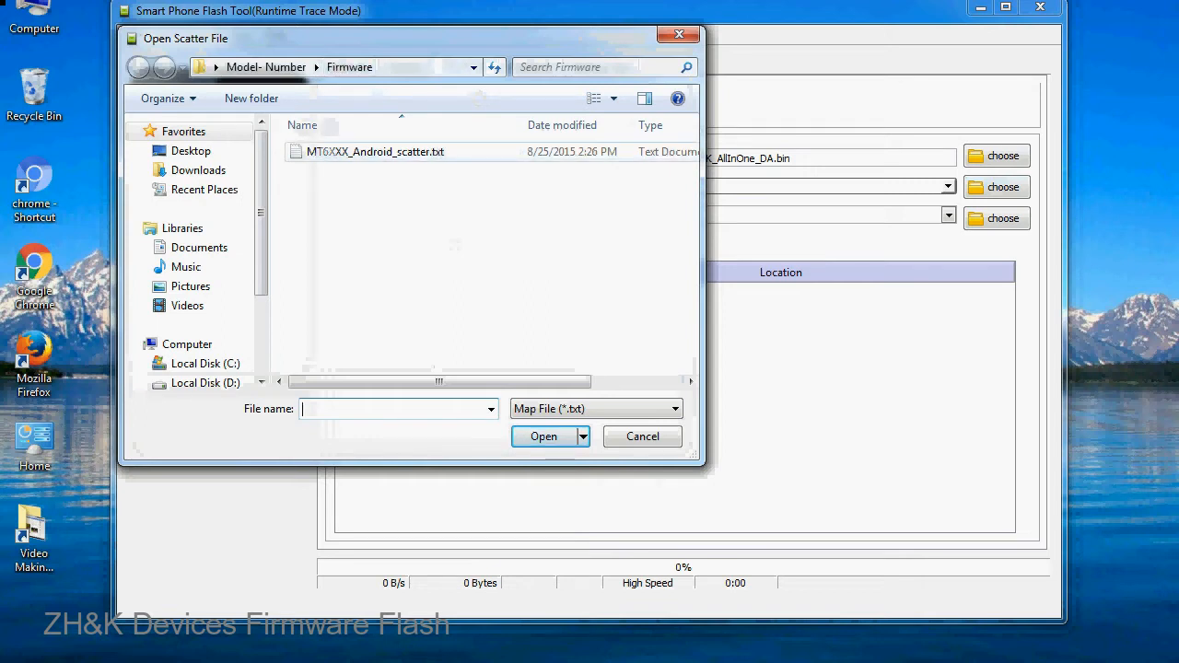
Load MT6XXX_Android_scatter.txt as the scatter-loading file.
click(375, 152)
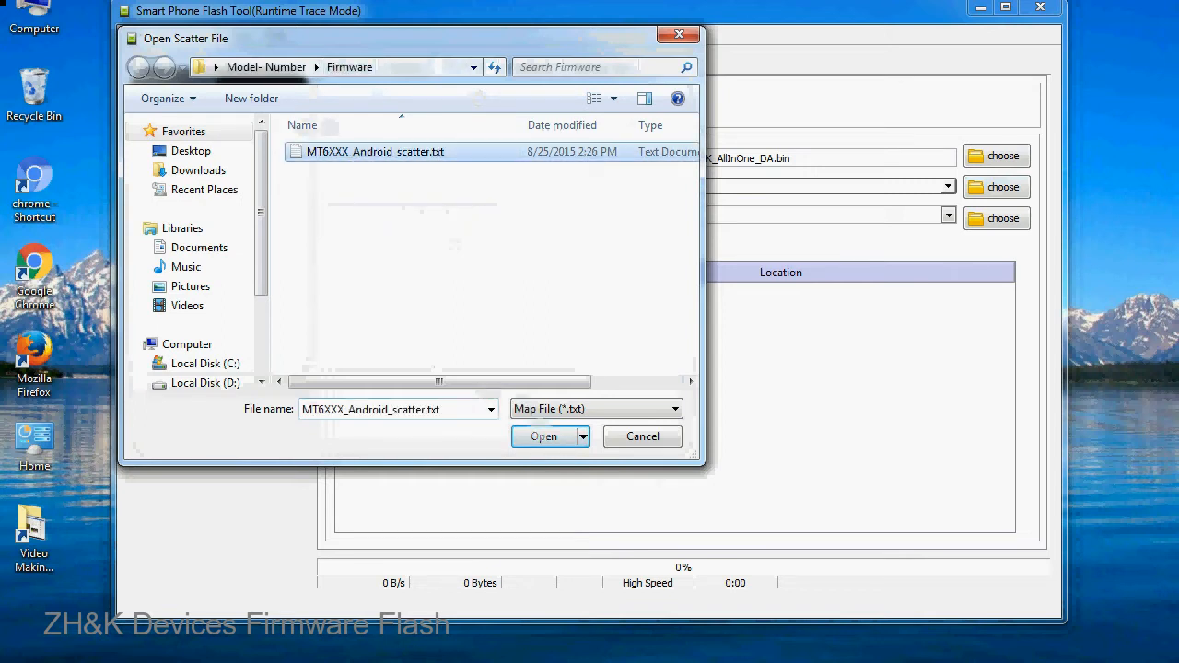
click(543, 436)
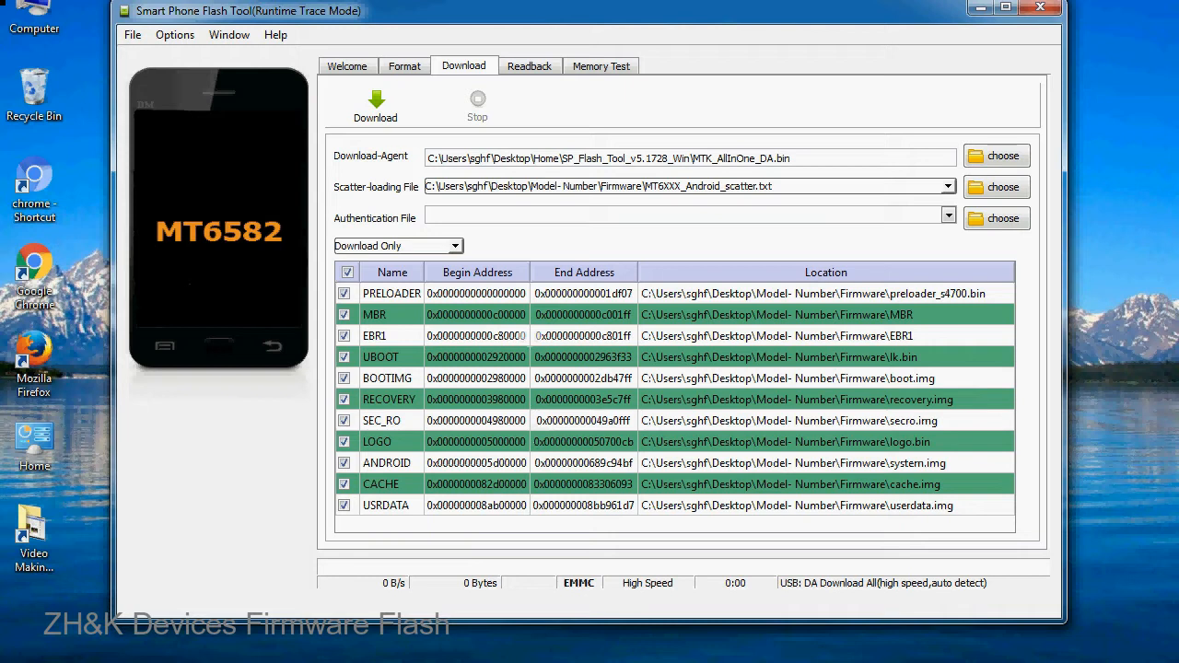
Start downloading the checked firmware partitions to the connected MT6582 phone.
click(375, 104)
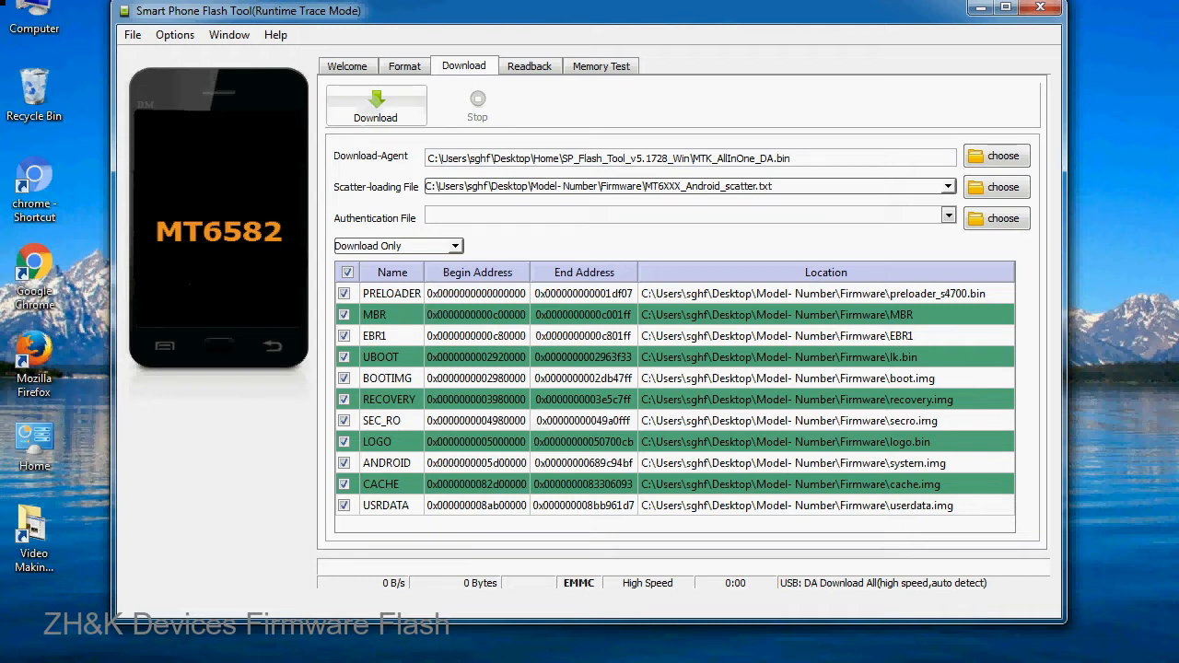
click(375, 104)
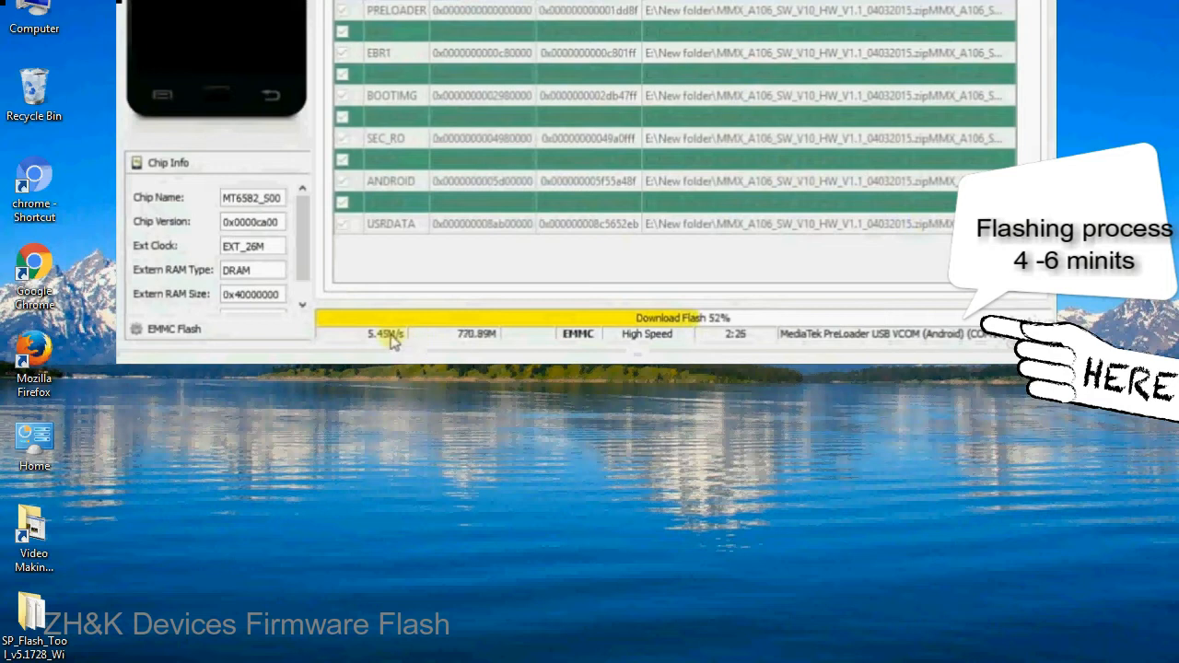
mouse_move(686, 345)
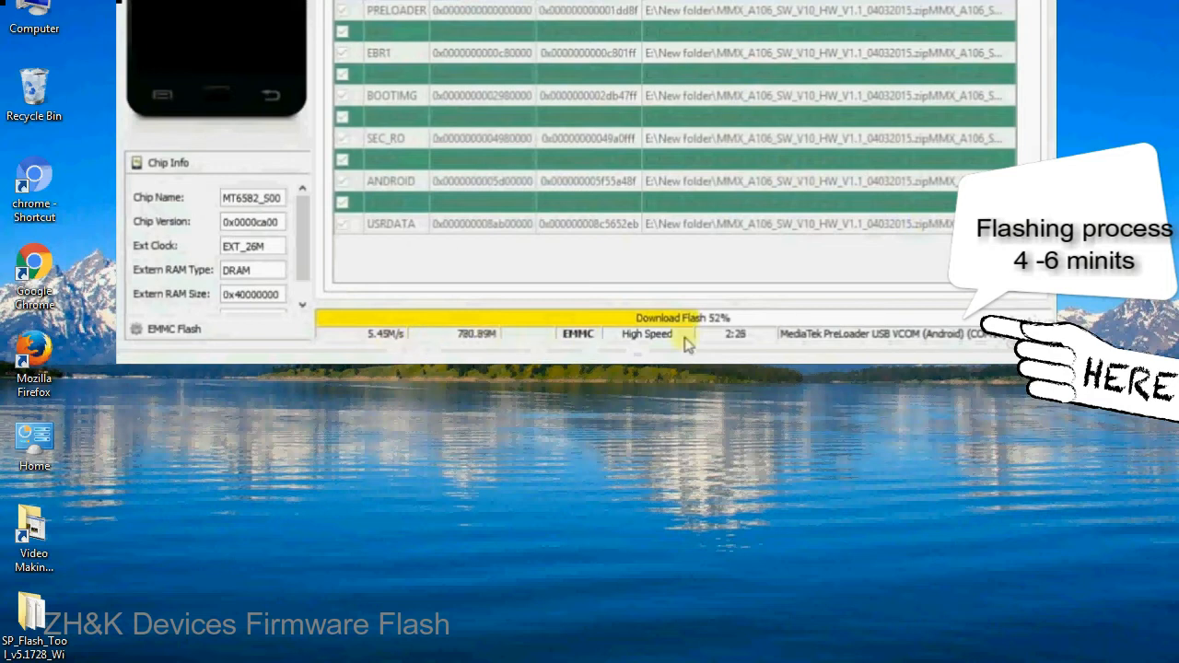